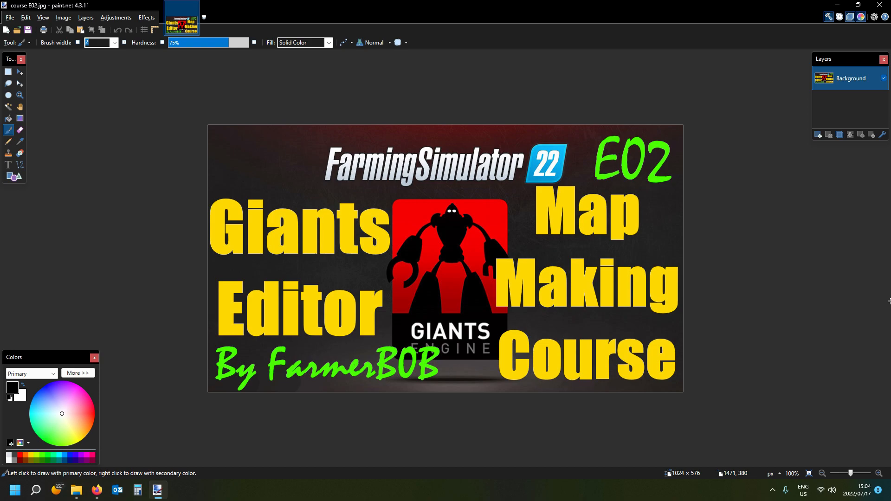
{"action": "mouse_move", "coordinate": [886, 307]}
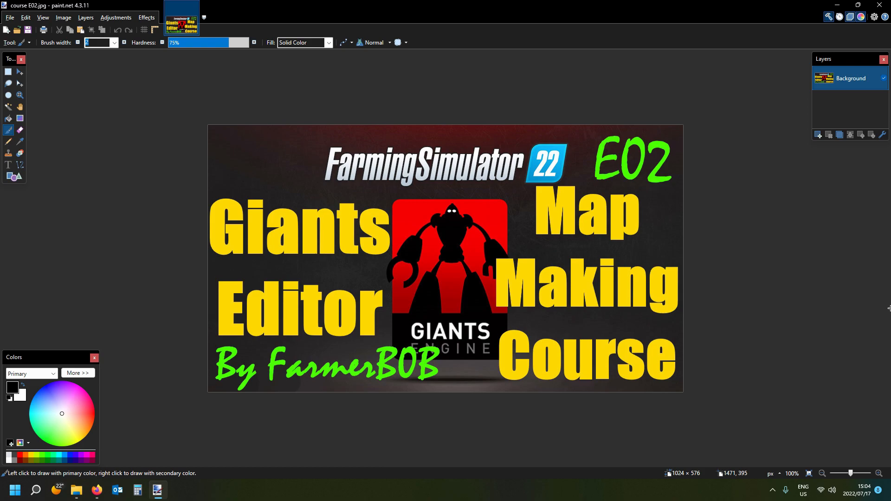
{"action": "mouse_move", "coordinate": [875, 319]}
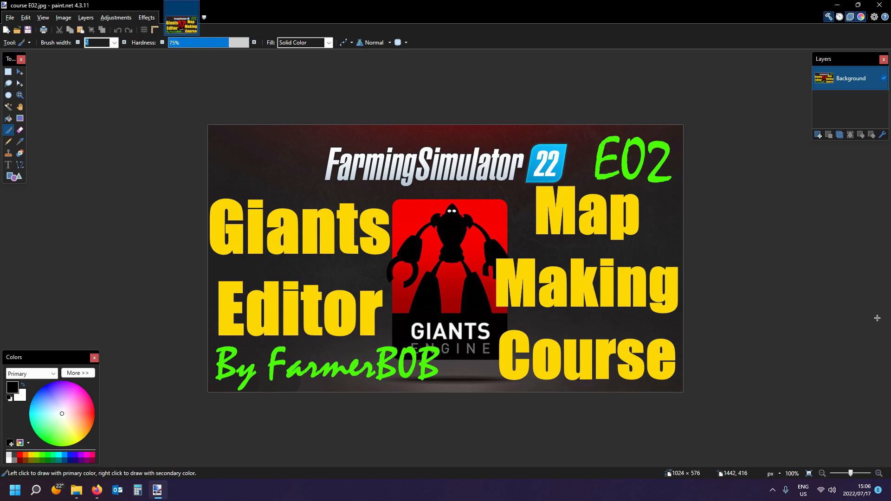
{"action": "mouse_move", "coordinate": [864, 250]}
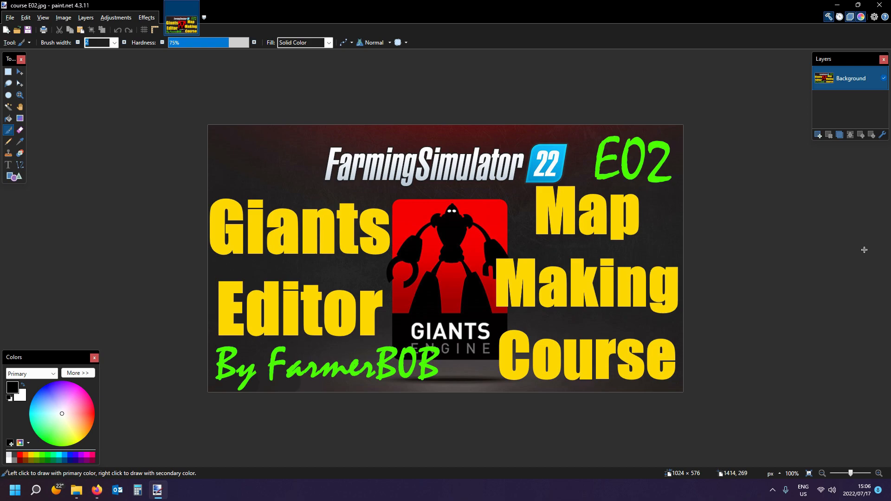
{"action": "mouse_move", "coordinate": [760, 194]}
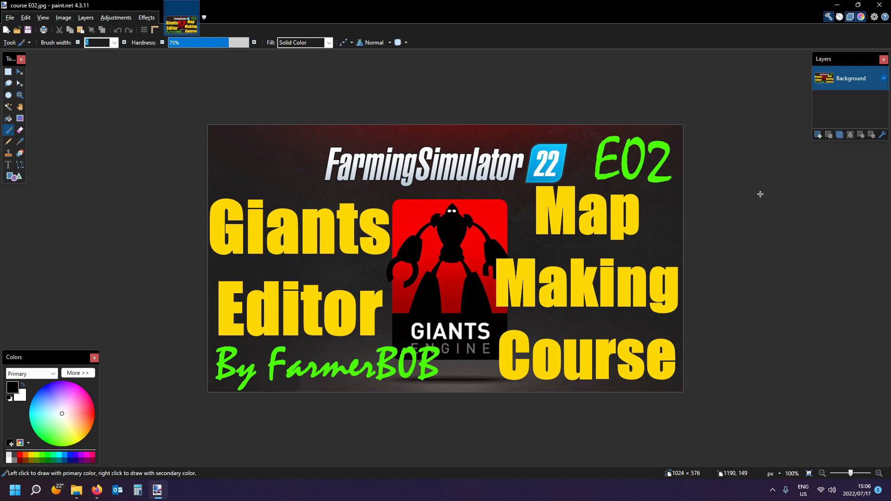
{"action": "mouse_move", "coordinate": [851, 258]}
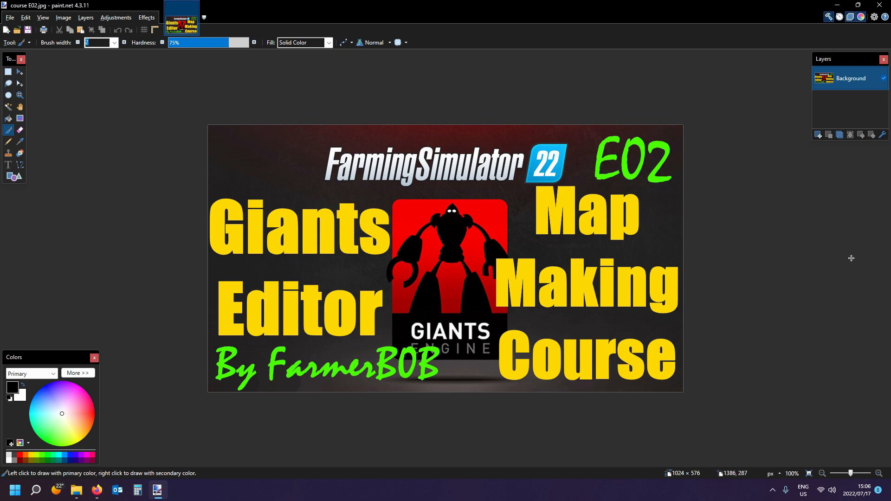
{"action": "mouse_move", "coordinate": [886, 257]}
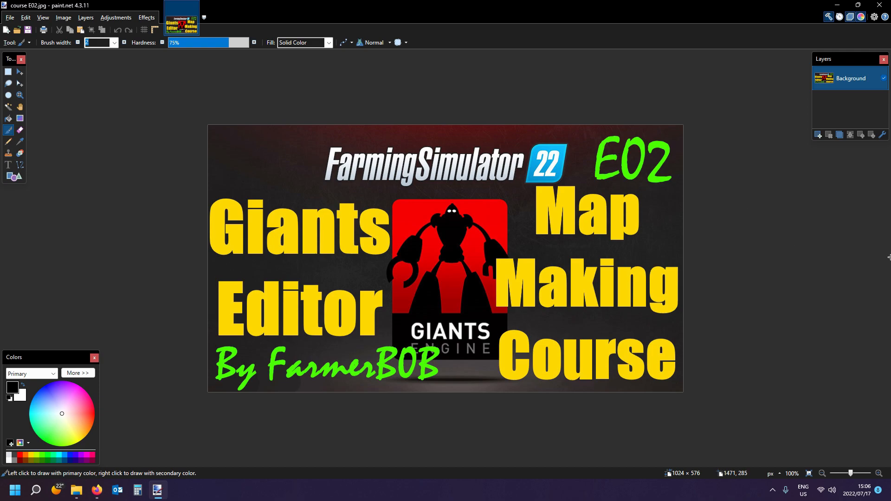